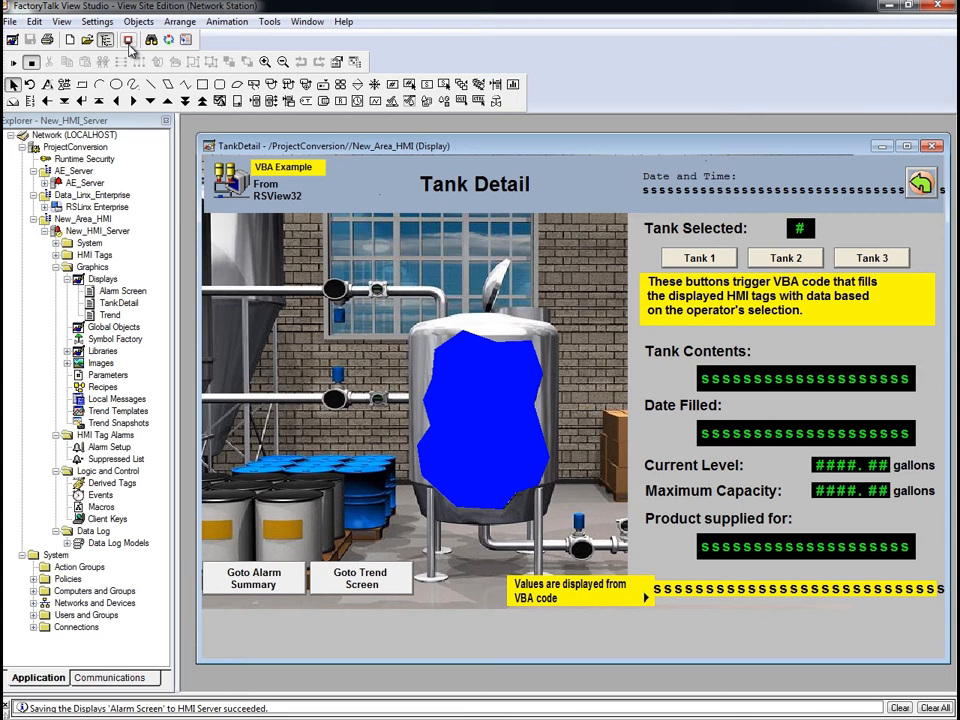
pyautogui.moveTo(128, 39)
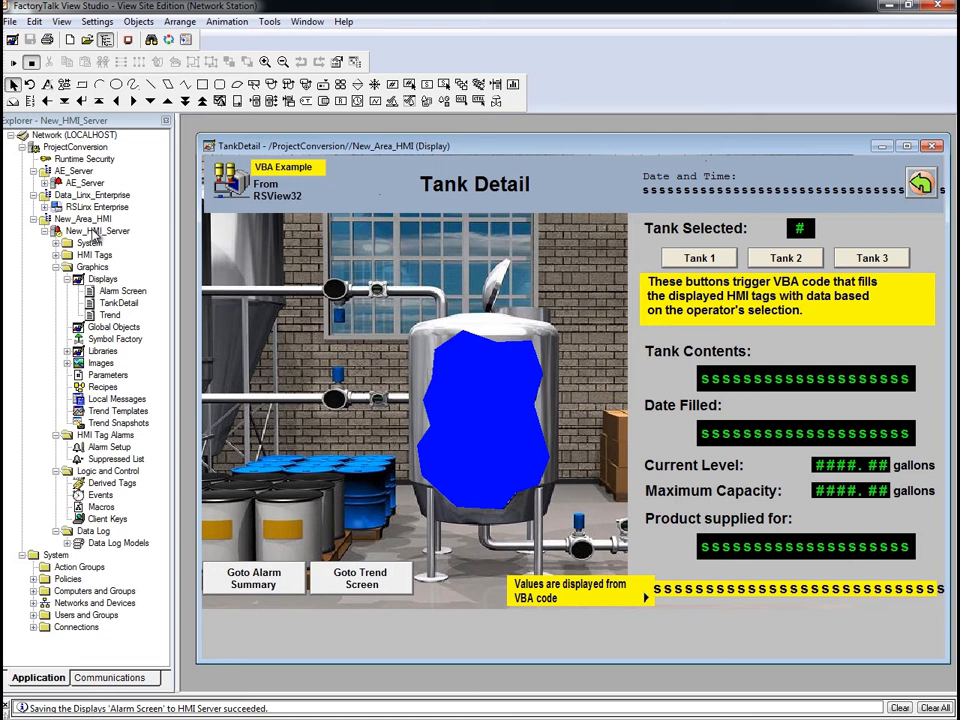
# Check Alarming under Components in New_HMI_Server's Properties so it starts on startup
pyautogui.rightClick(98, 231)
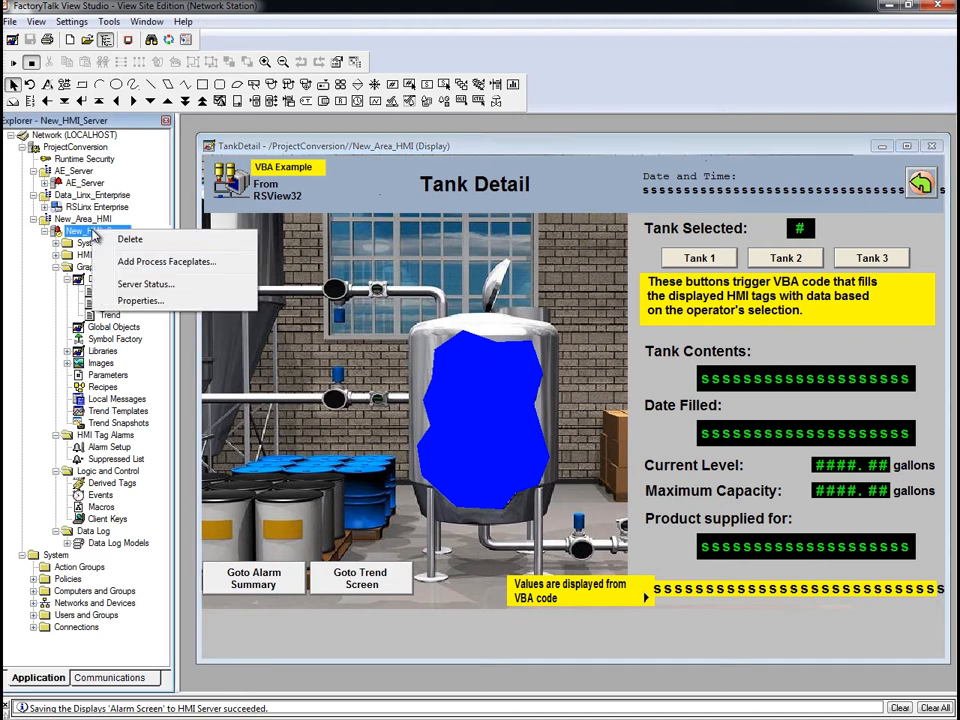
pyautogui.moveTo(140, 301)
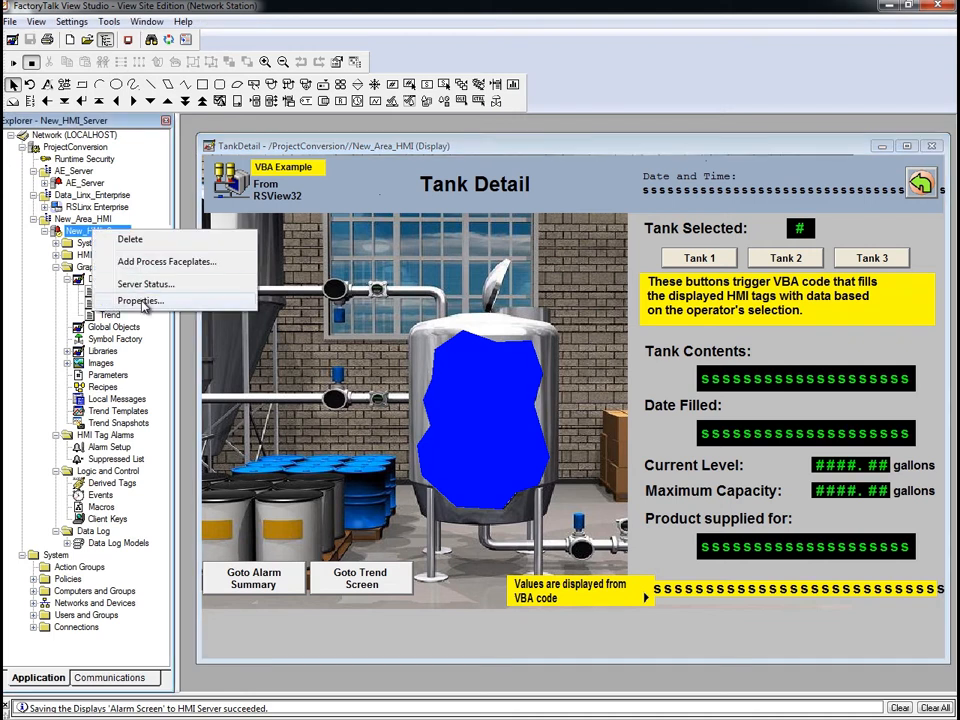
pyautogui.click(140, 301)
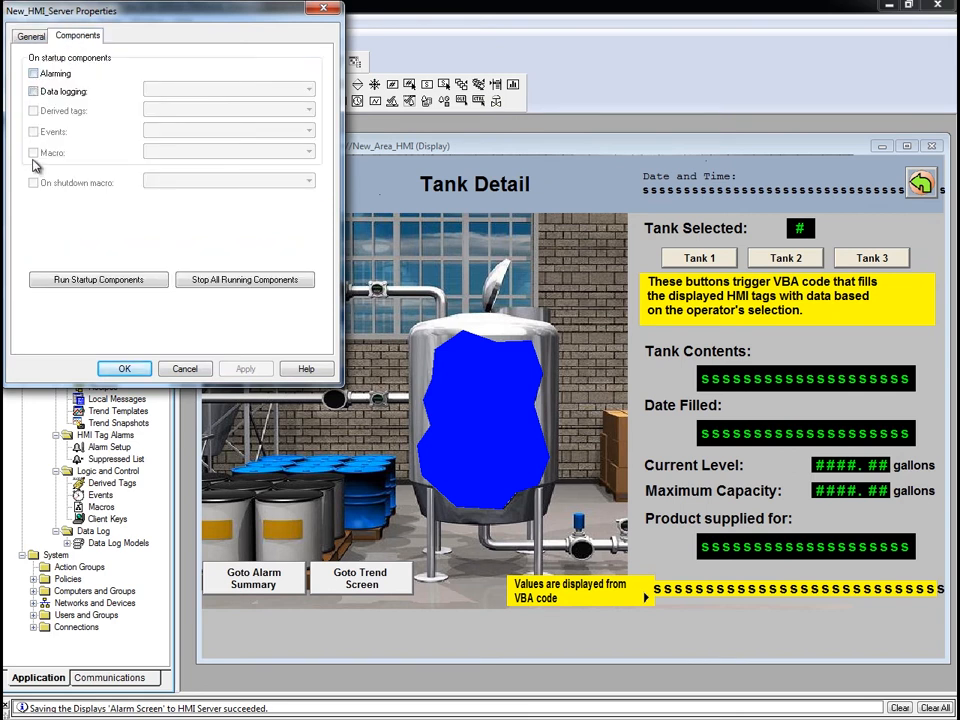
pyautogui.moveTo(37, 165)
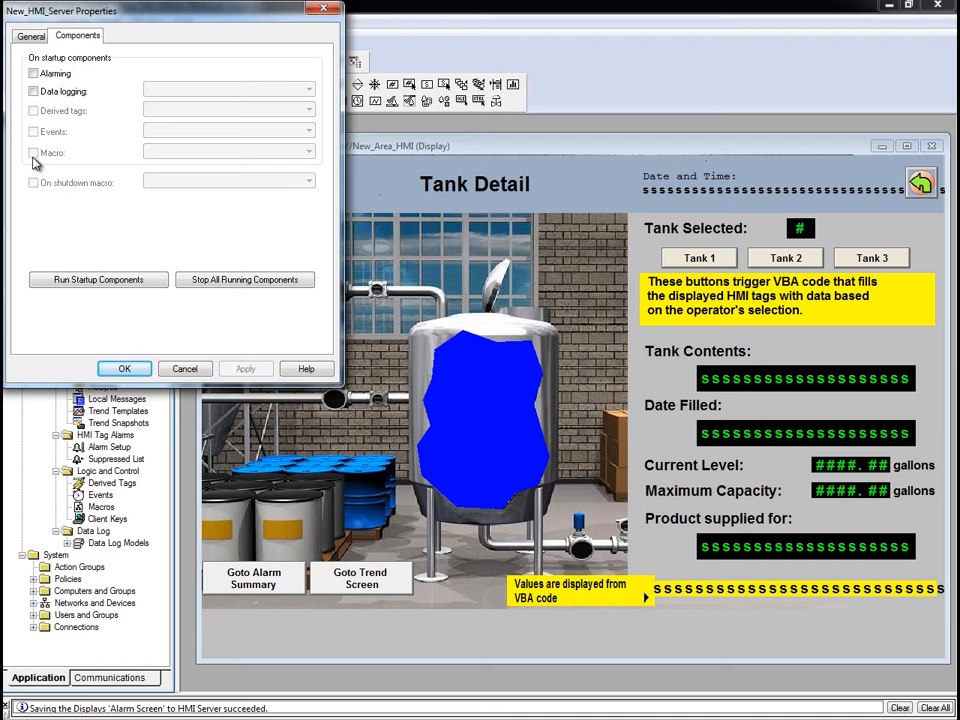
pyautogui.moveTo(35, 193)
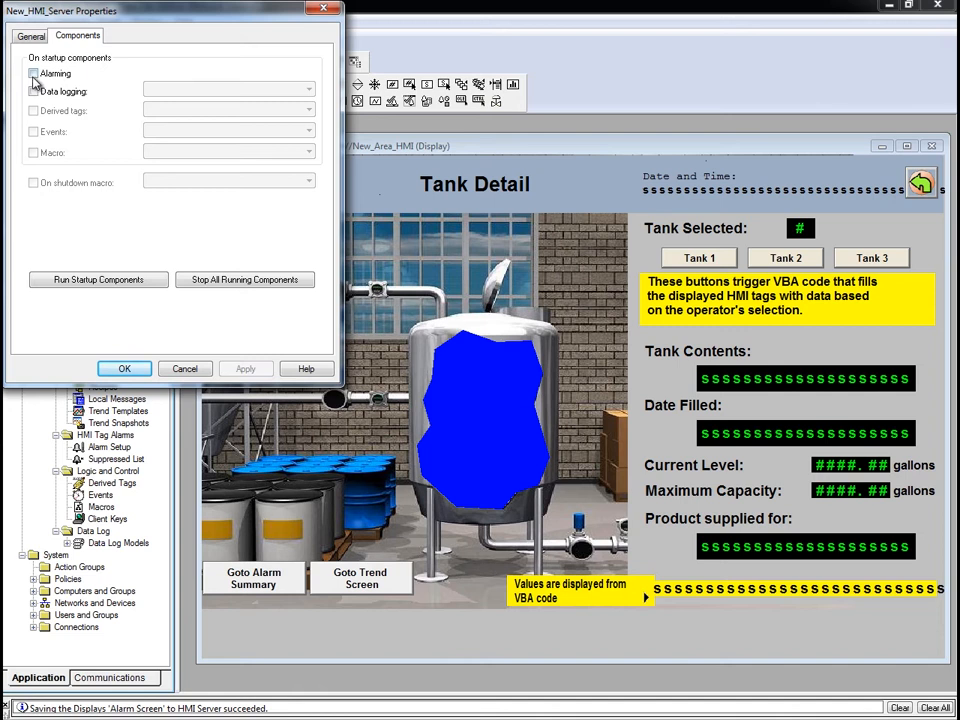
pyautogui.click(33, 73)
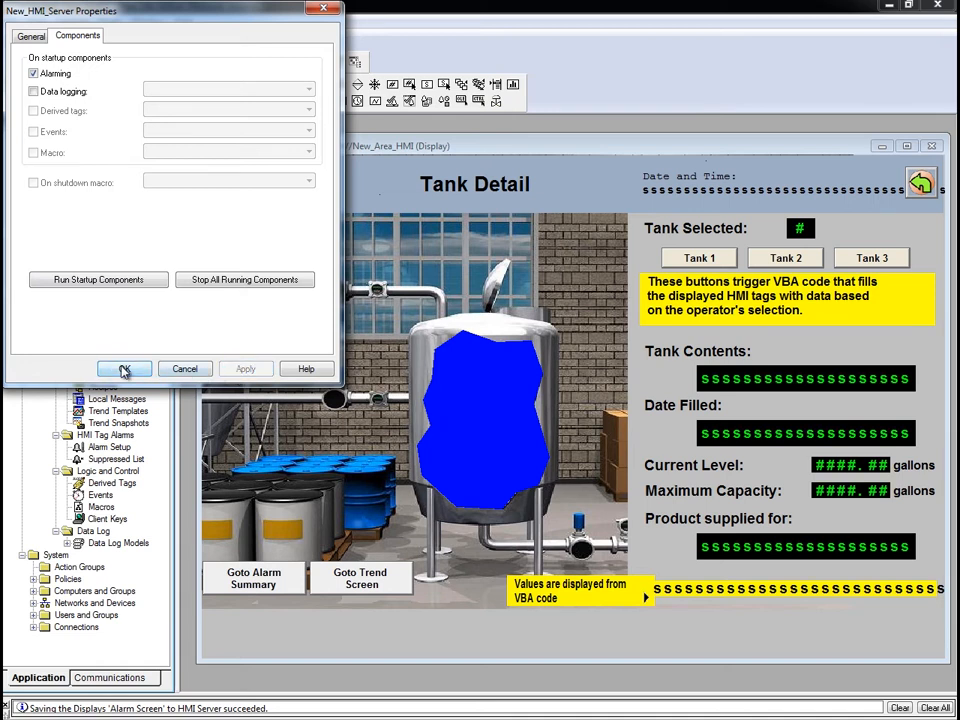
pyautogui.click(123, 369)
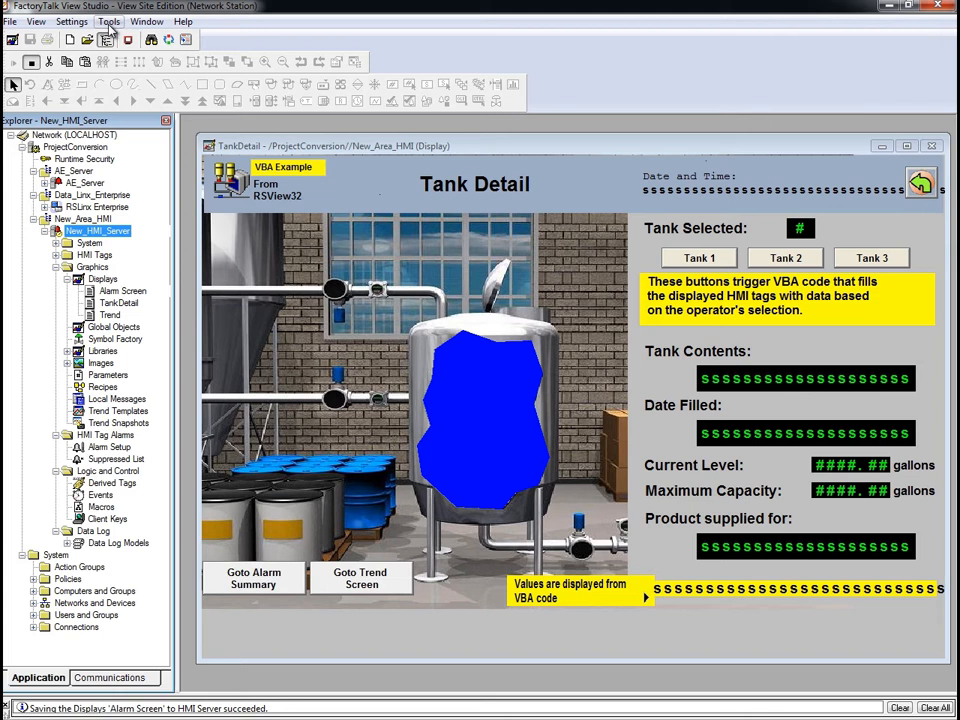
pyautogui.click(108, 21)
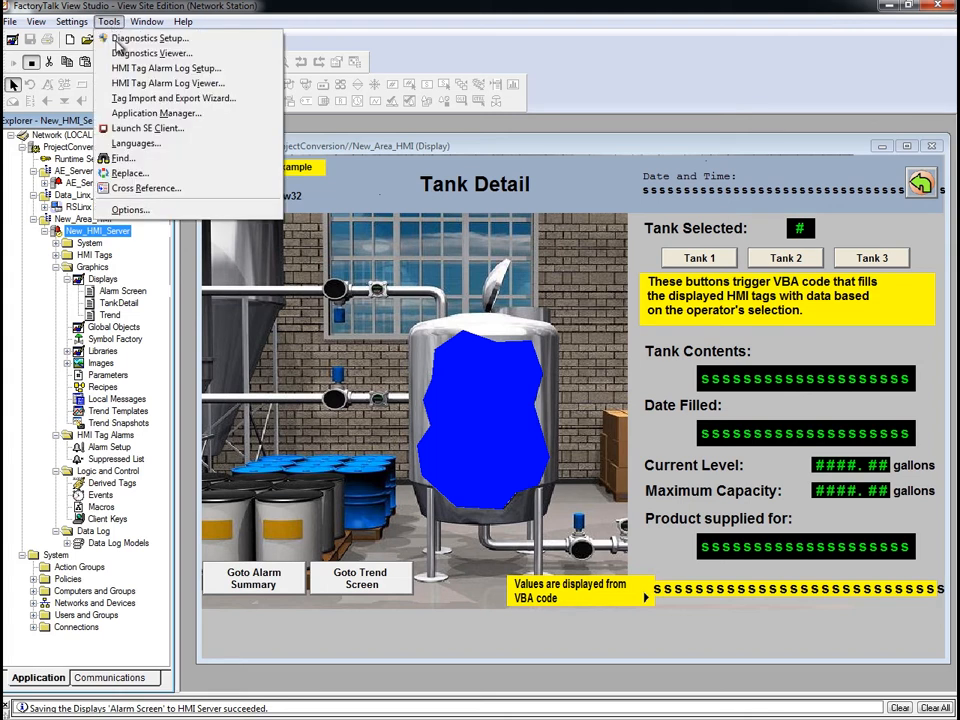
# Launch the SE Client wizard and create a new configuration file named Test_Client_File
pyautogui.click(147, 128)
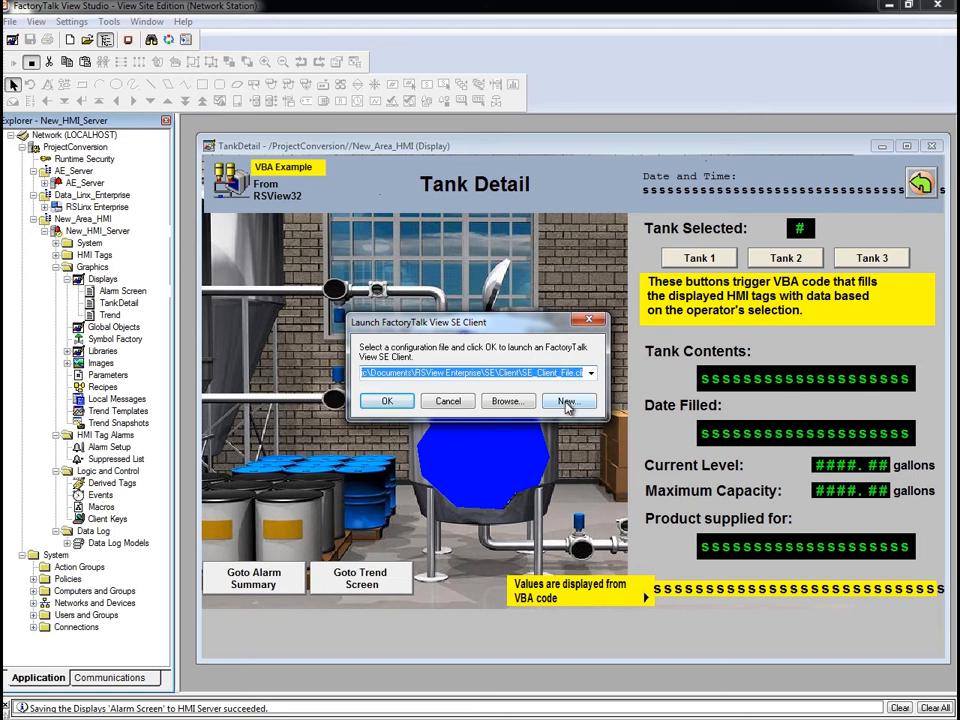
pyautogui.click(568, 400)
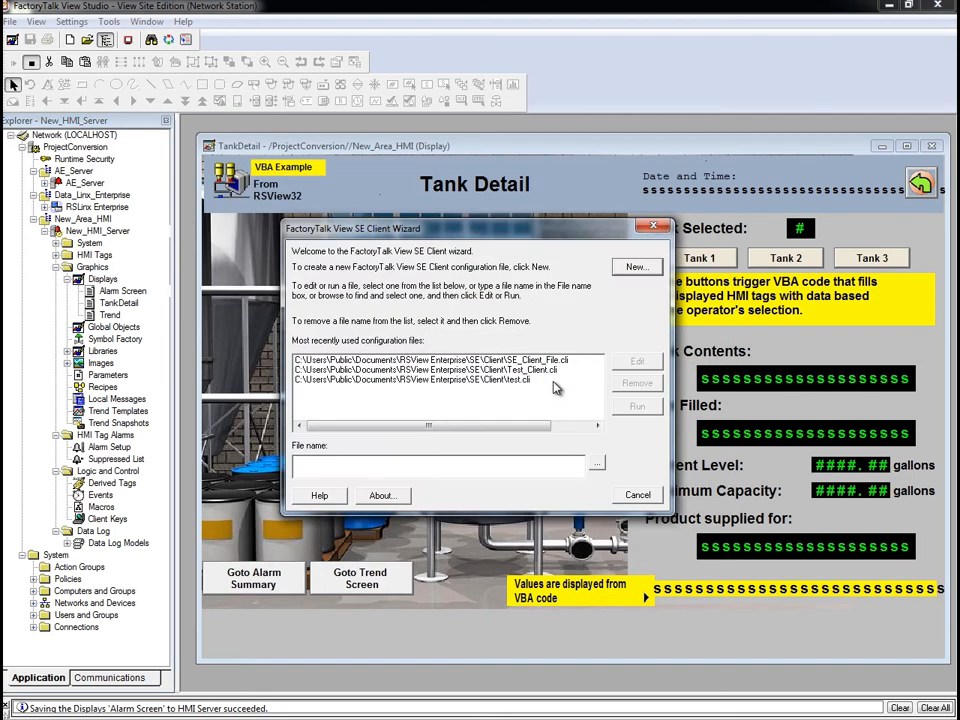
pyautogui.moveTo(593, 303)
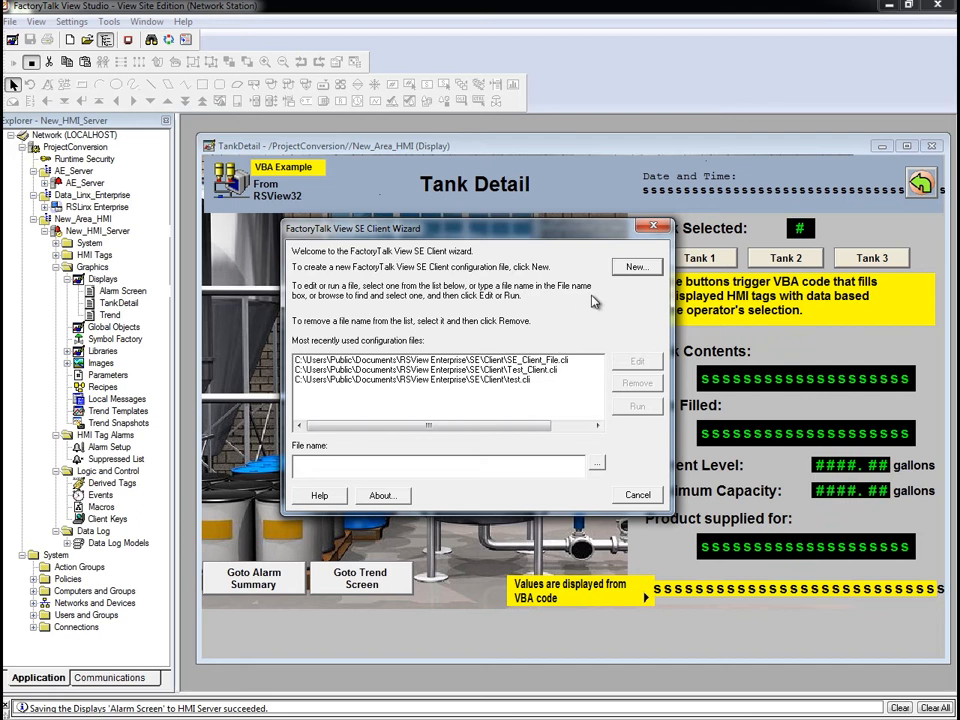
pyautogui.click(636, 266)
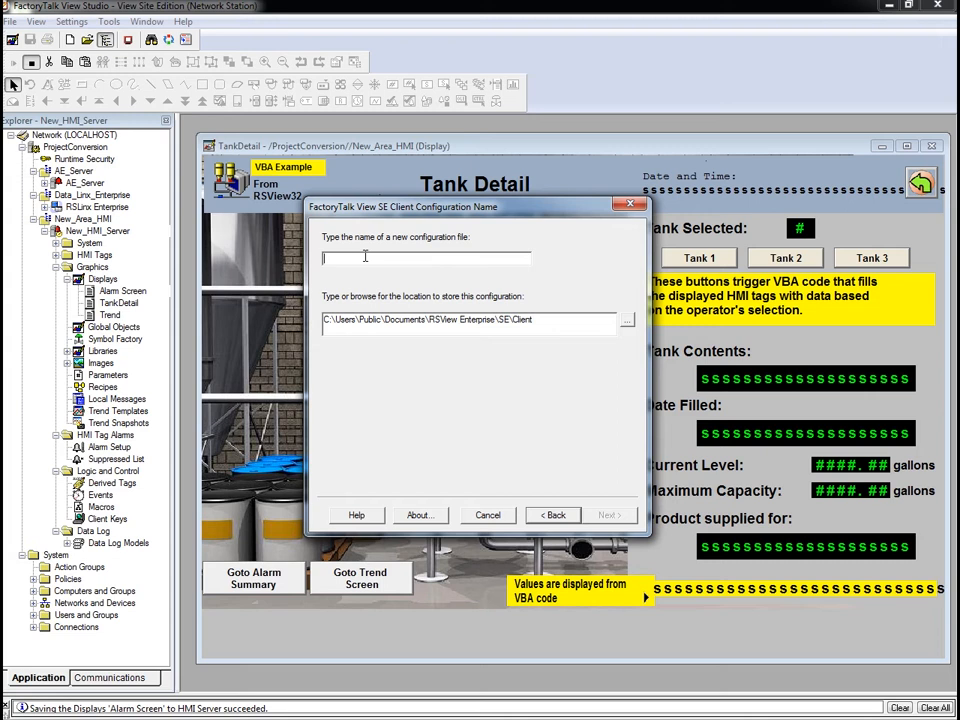
pyautogui.write('Te')
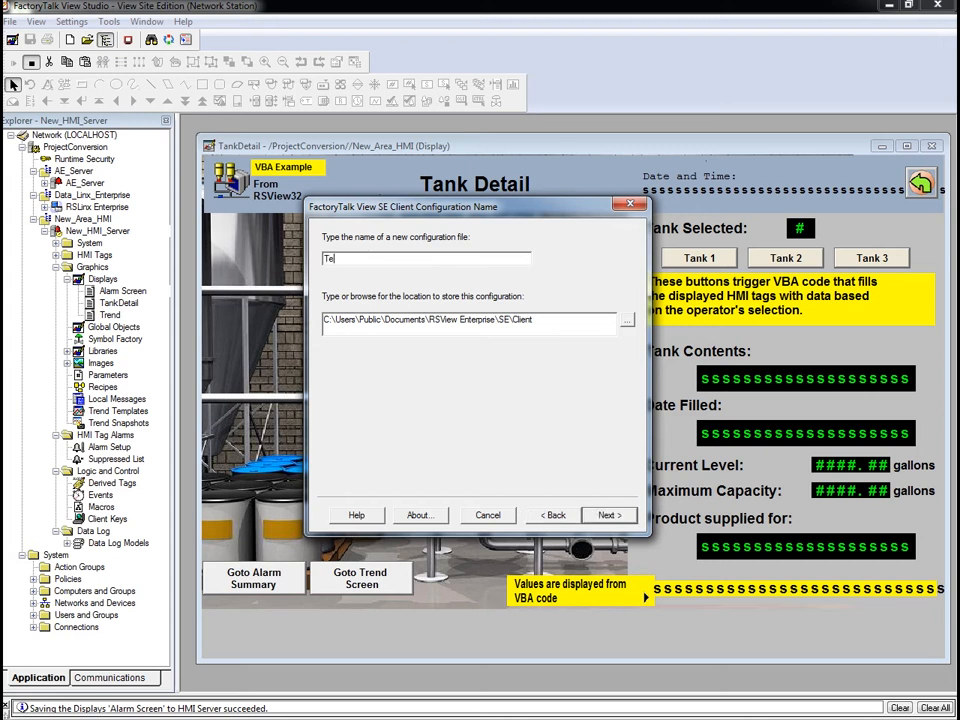
pyautogui.write('st_Cl')
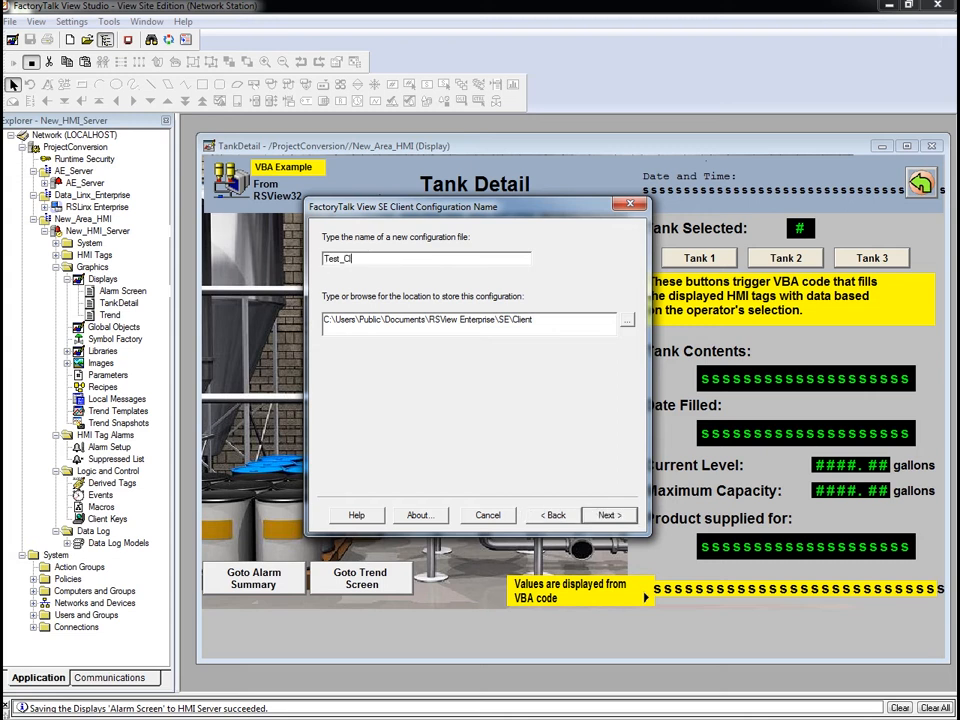
pyautogui.write('ient_File')
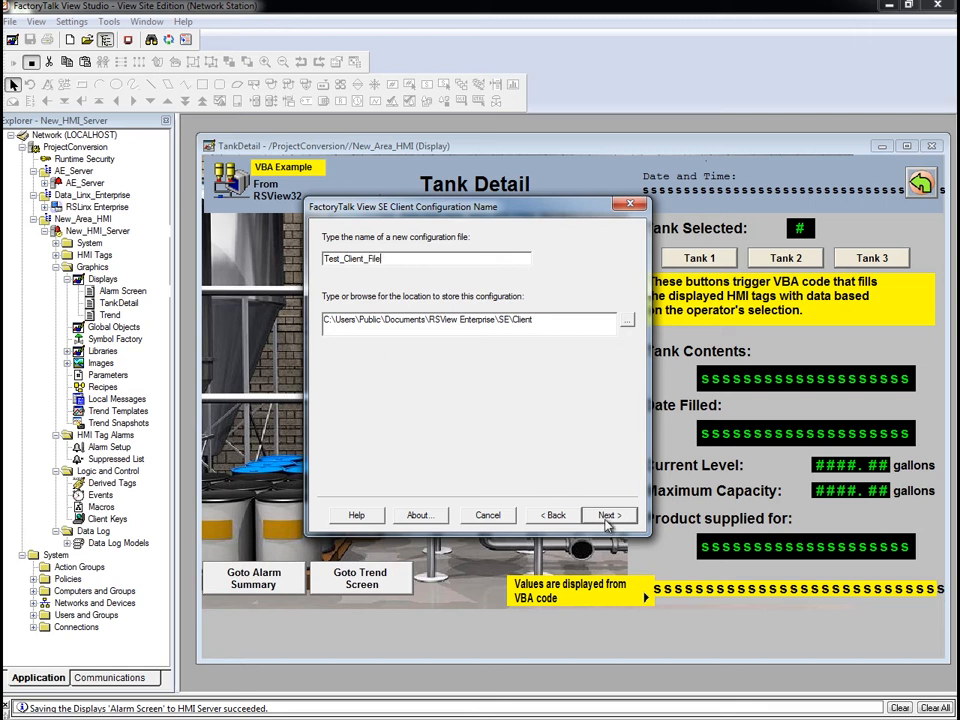
pyautogui.click(609, 514)
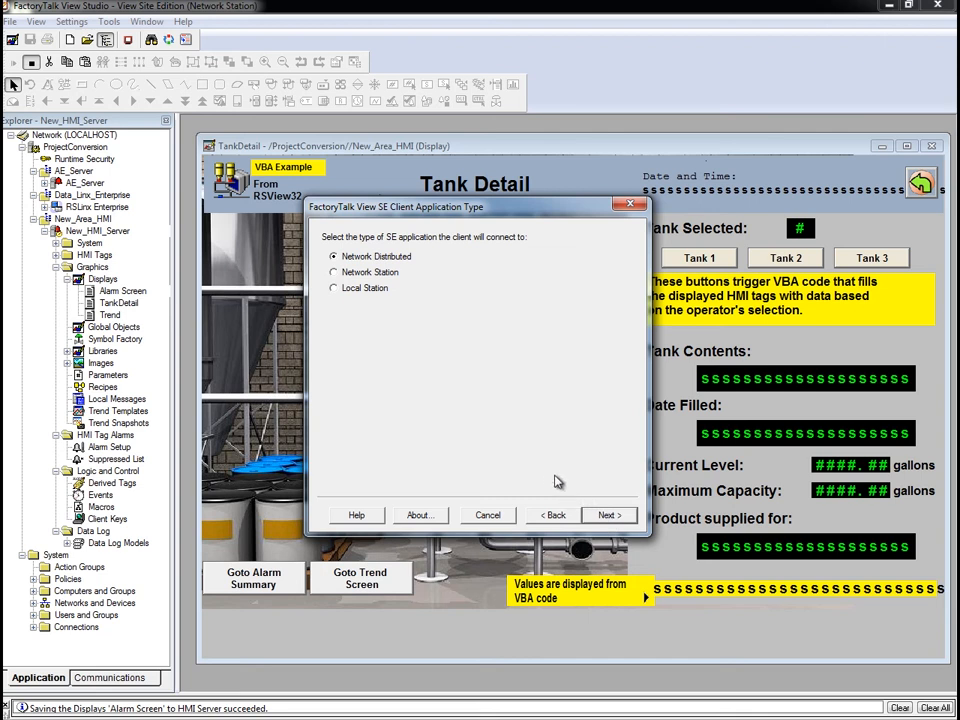
pyautogui.moveTo(527, 440)
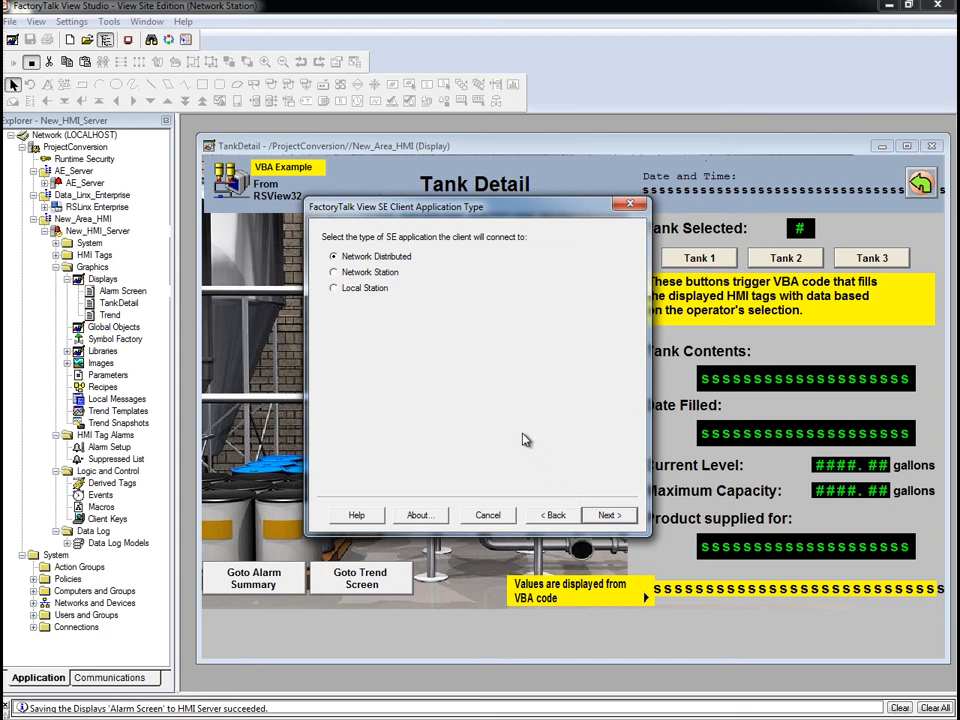
pyautogui.moveTo(366, 312)
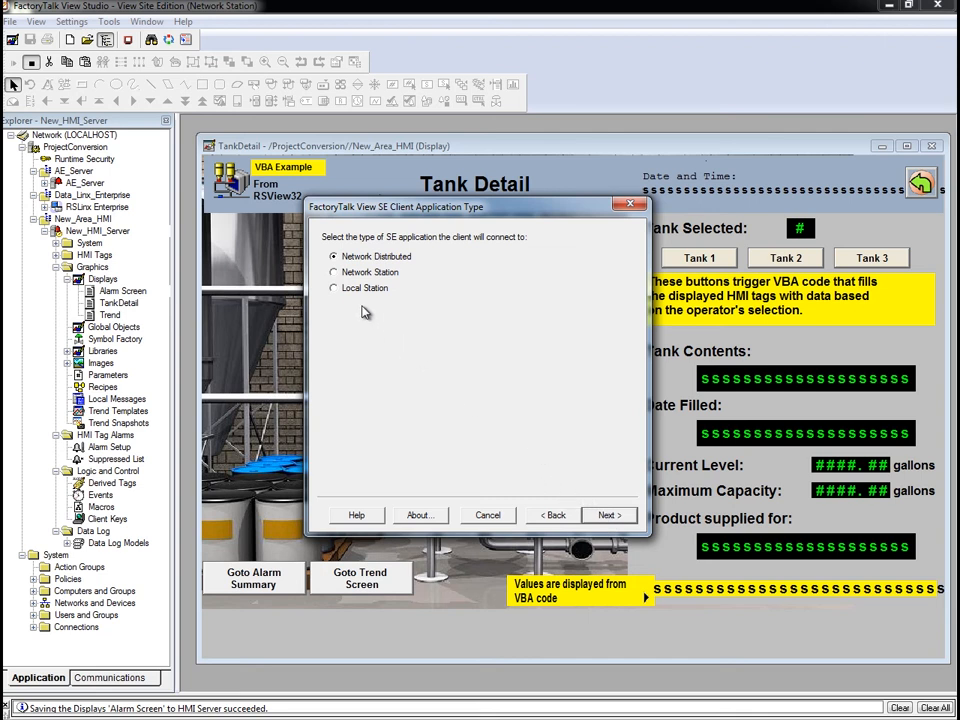
# Make the client a Network Station on ProjectConversion, keeping TankDetail as initial display
pyautogui.click(333, 272)
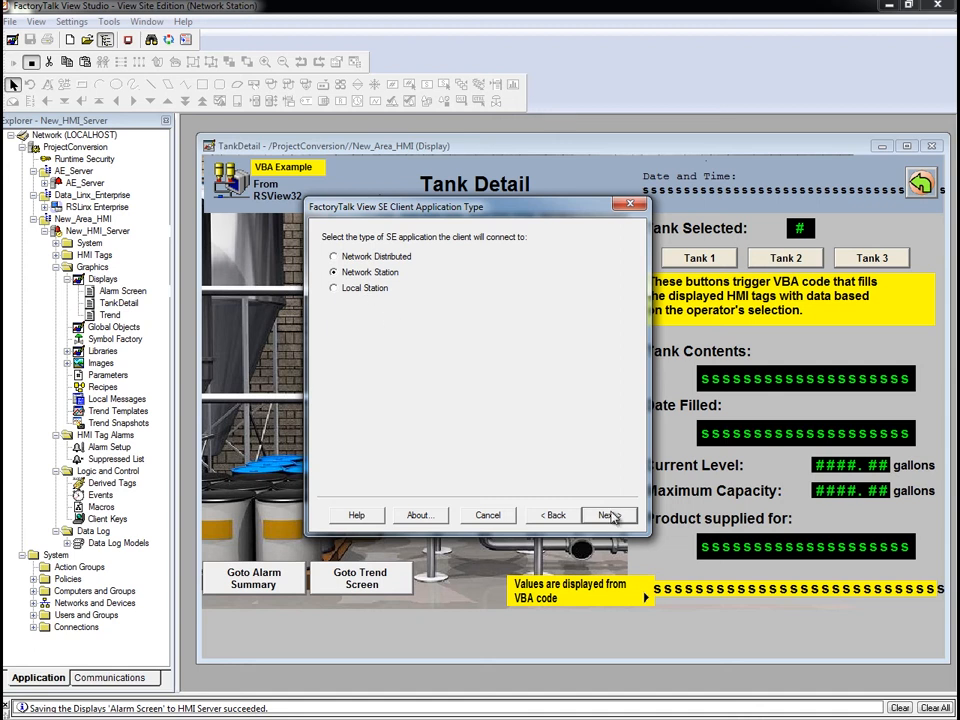
pyautogui.click(609, 514)
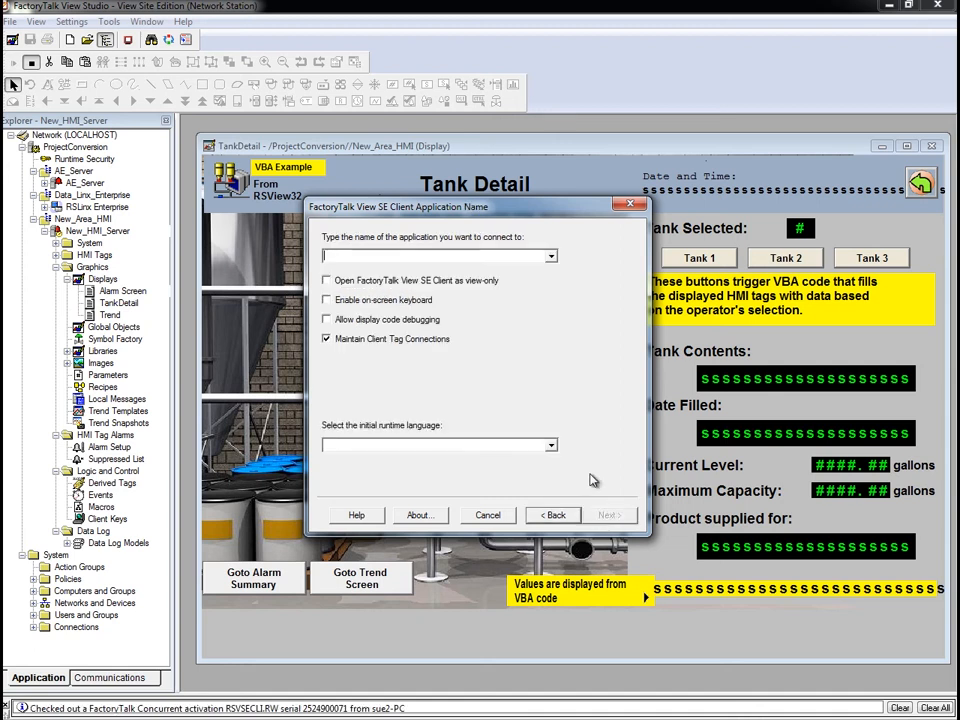
pyautogui.click(551, 256)
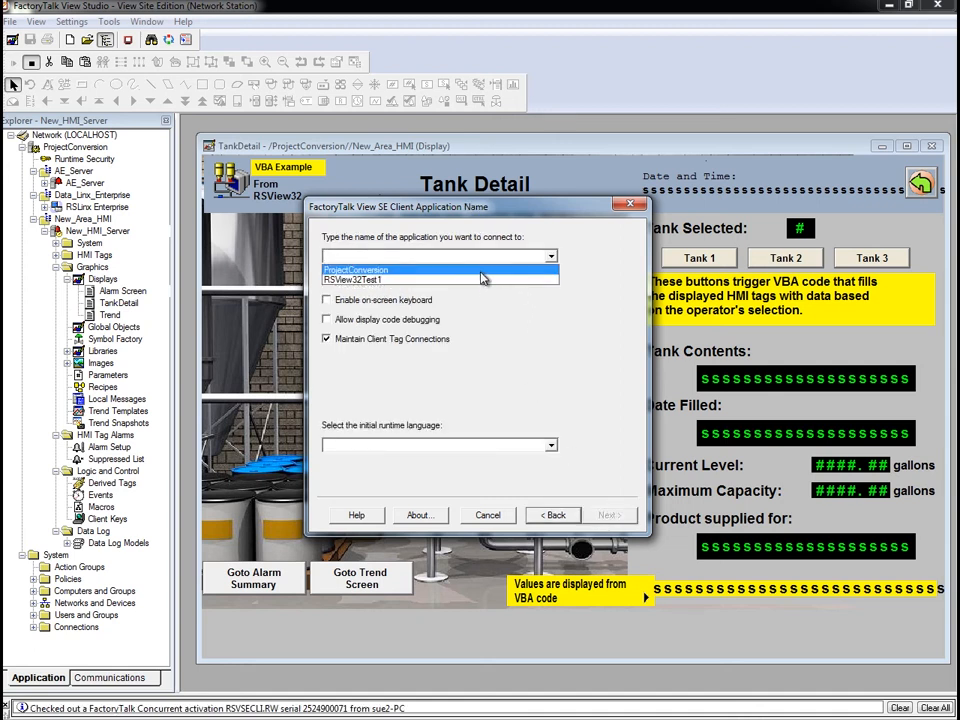
pyautogui.click(355, 269)
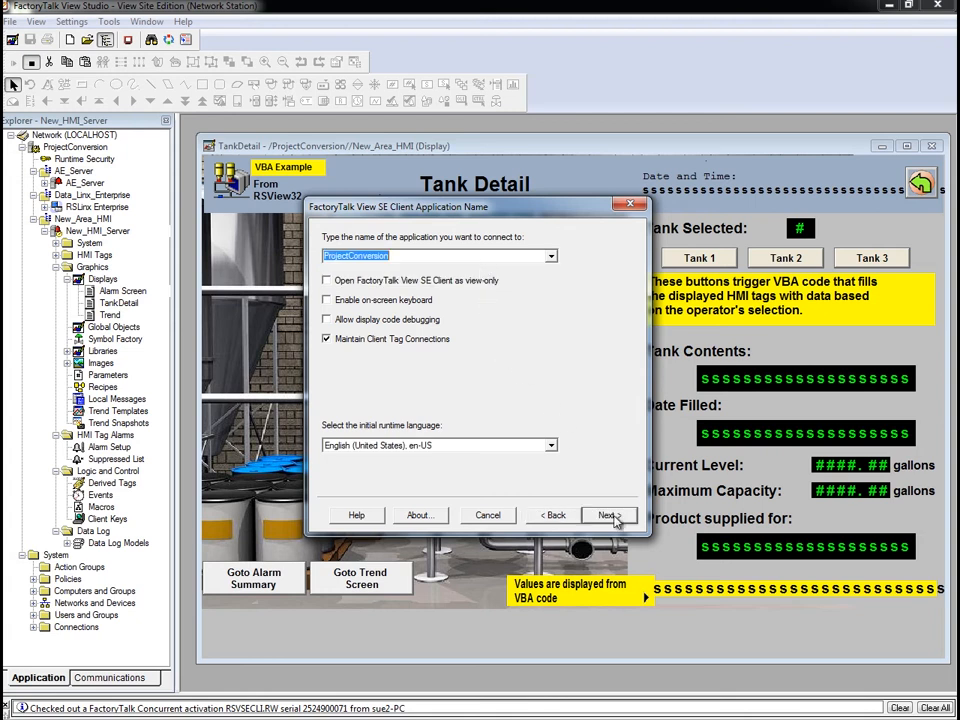
pyautogui.click(607, 514)
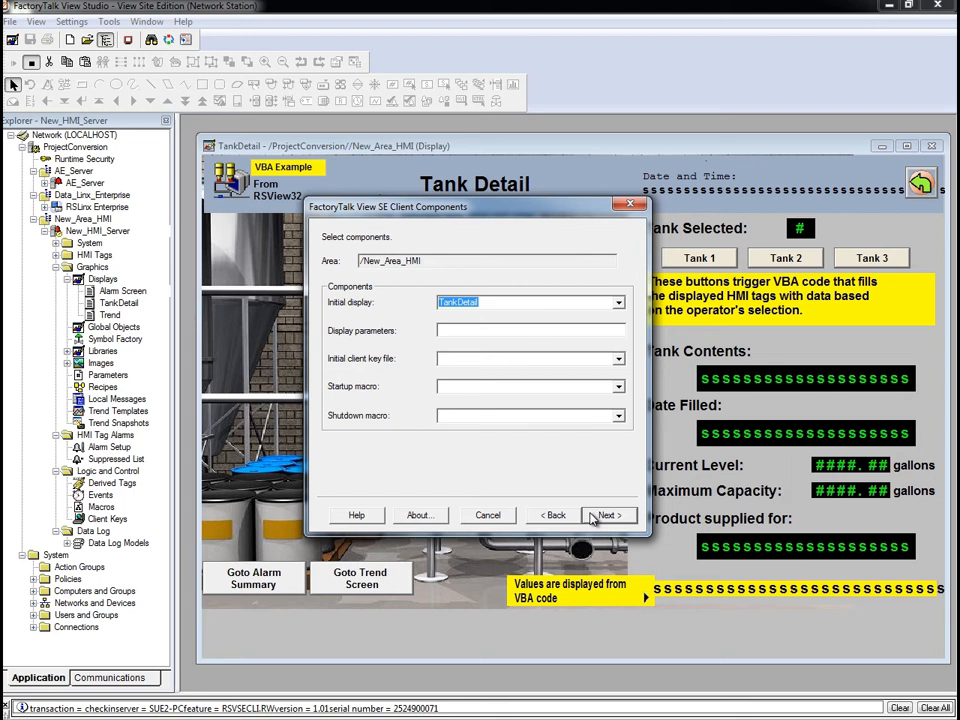
pyautogui.click(608, 515)
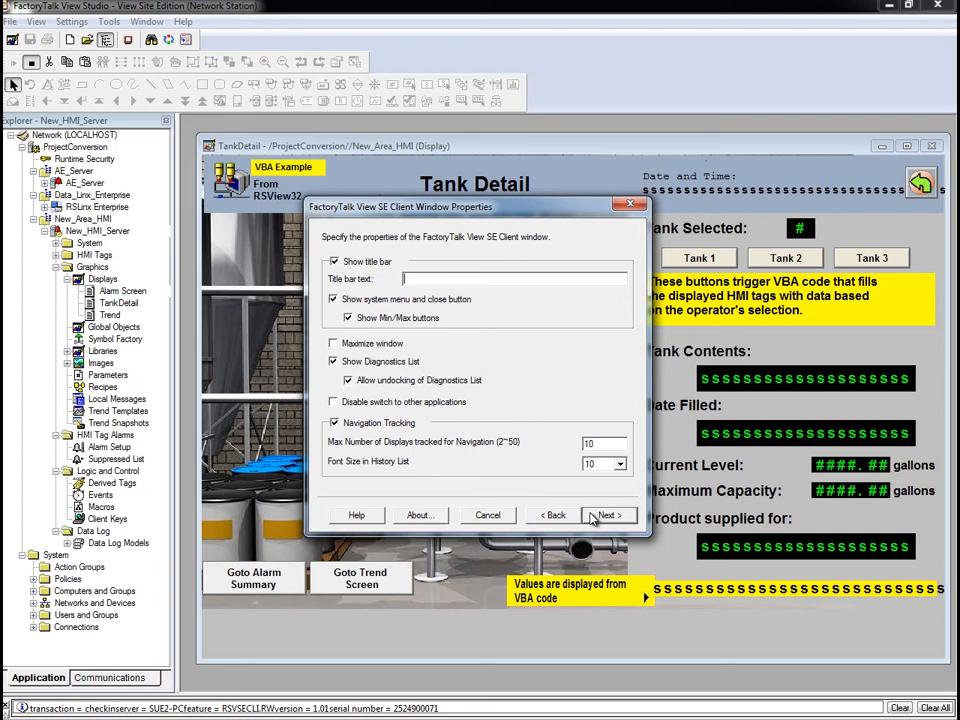
pyautogui.click(606, 515)
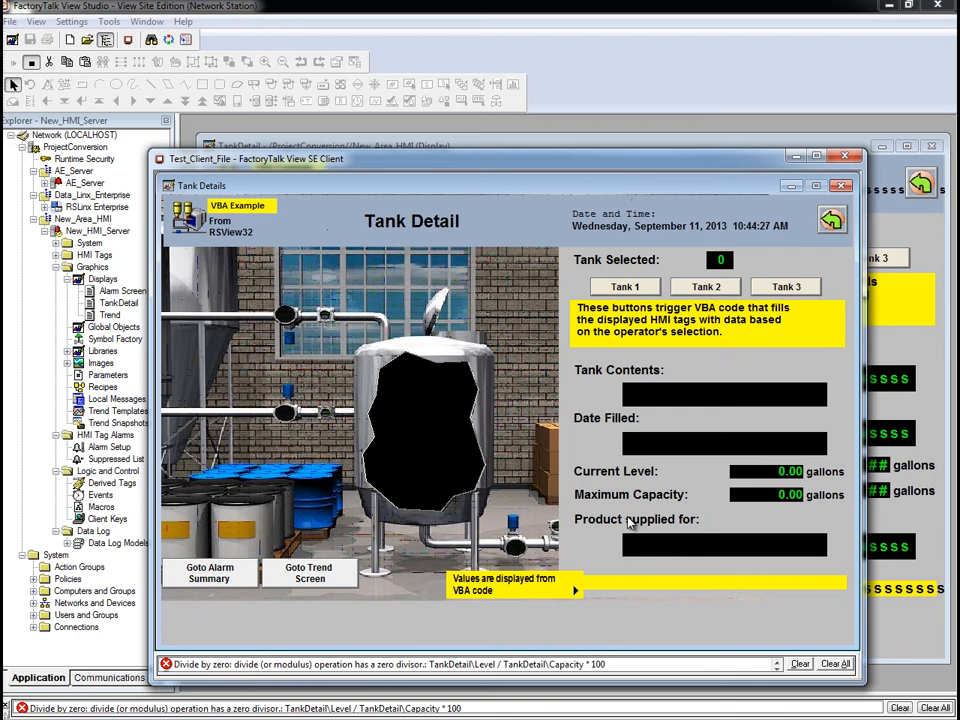
pyautogui.moveTo(590, 620)
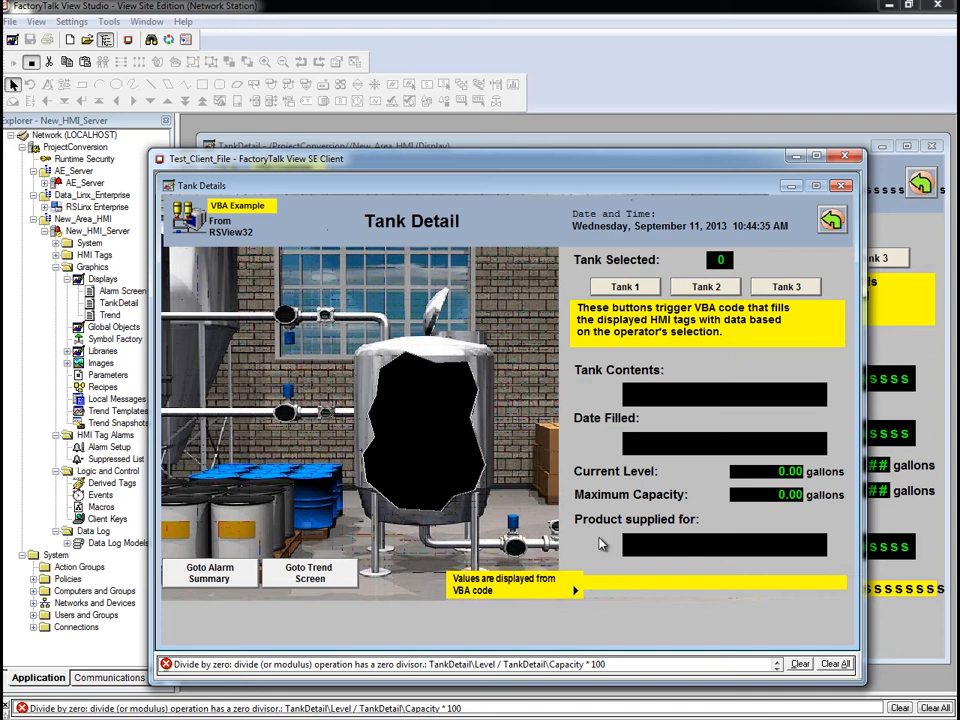
# Press the Tank 1, 2 and 3 buttons, getting unknown VBA commands ShowTankData1–3
pyautogui.click(625, 287)
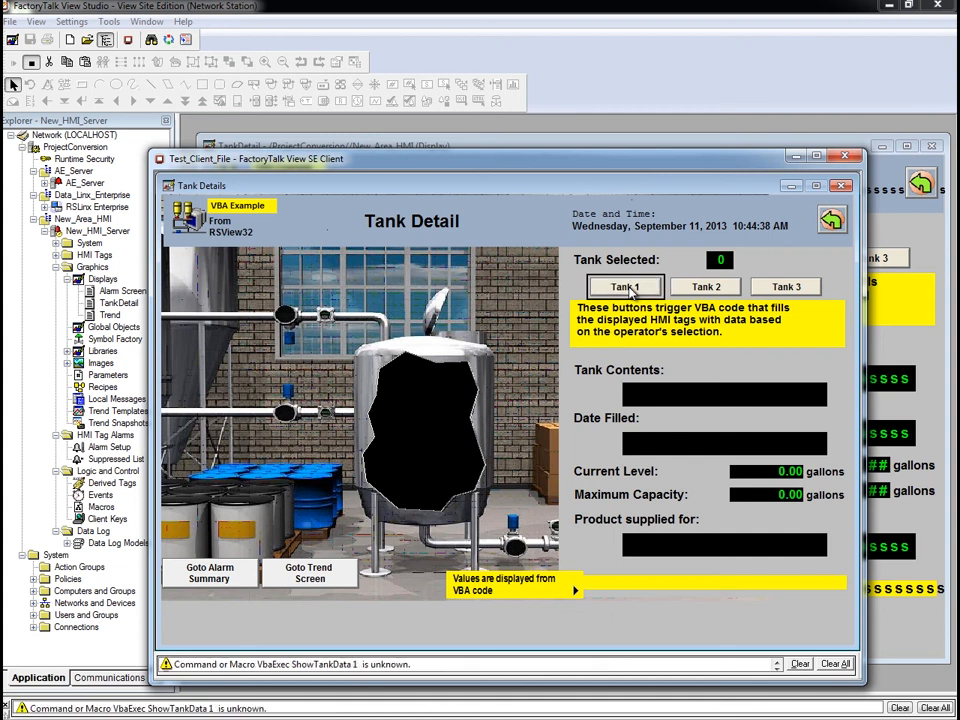
pyautogui.click(786, 287)
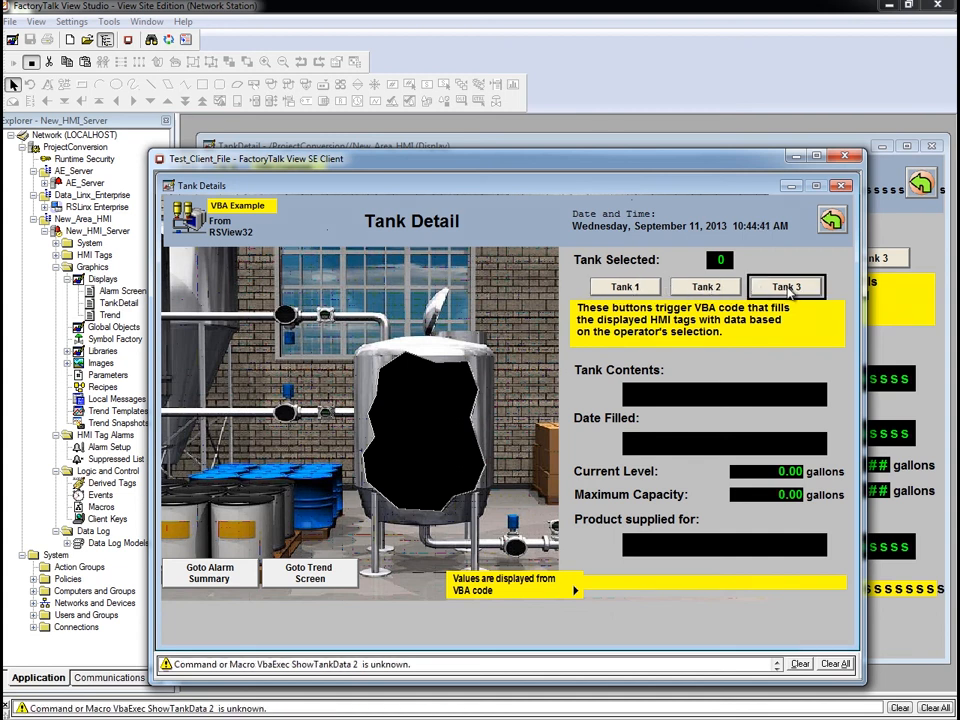
pyautogui.click(786, 287)
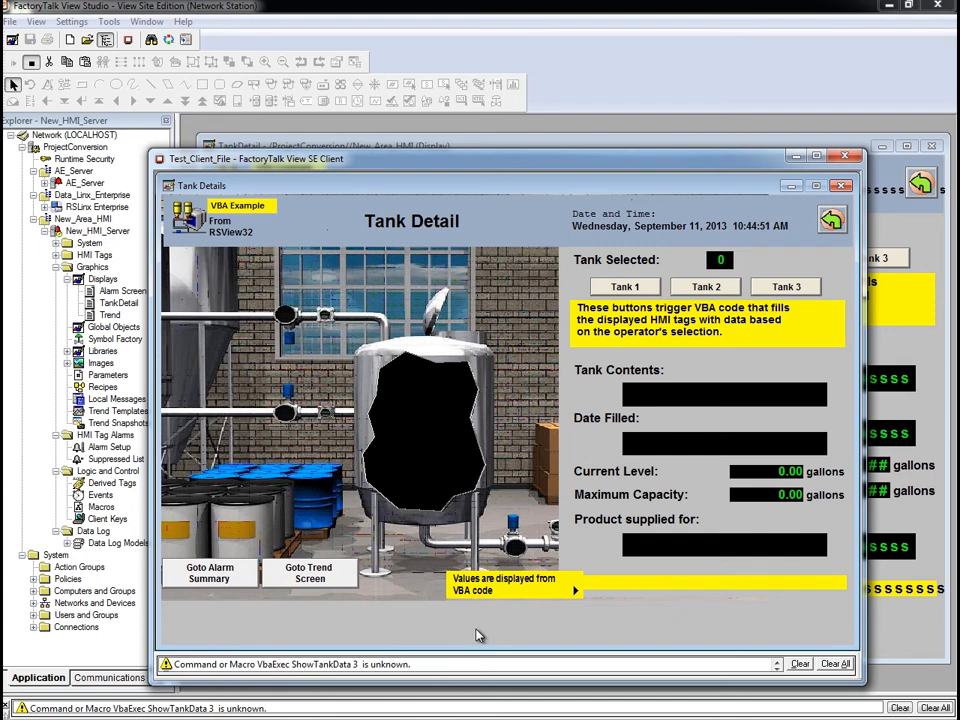
pyautogui.moveTo(305, 631)
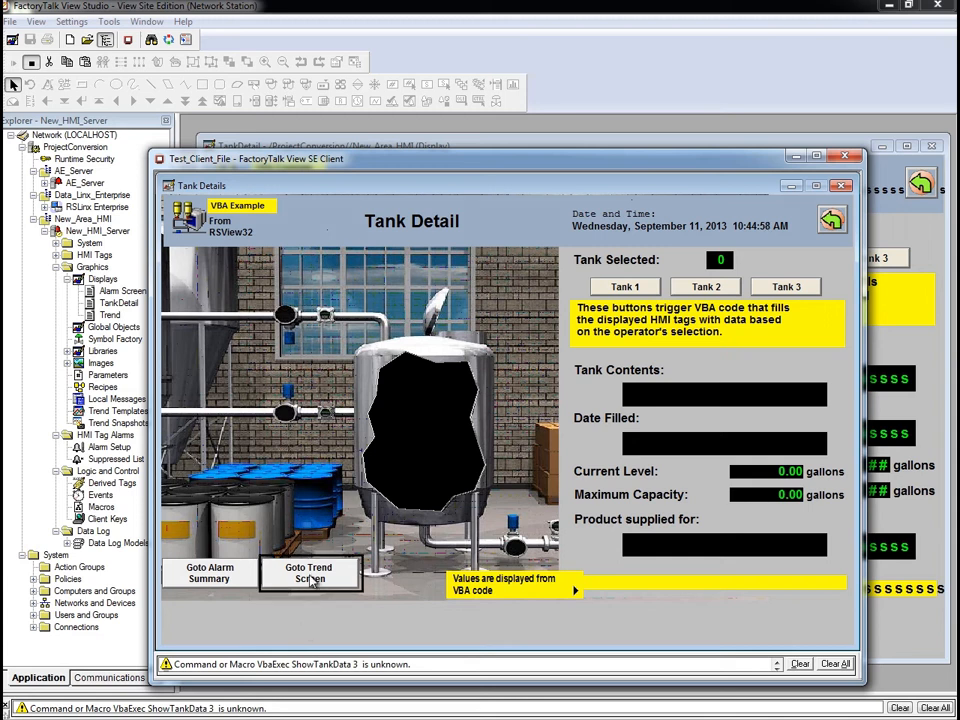
pyautogui.click(309, 573)
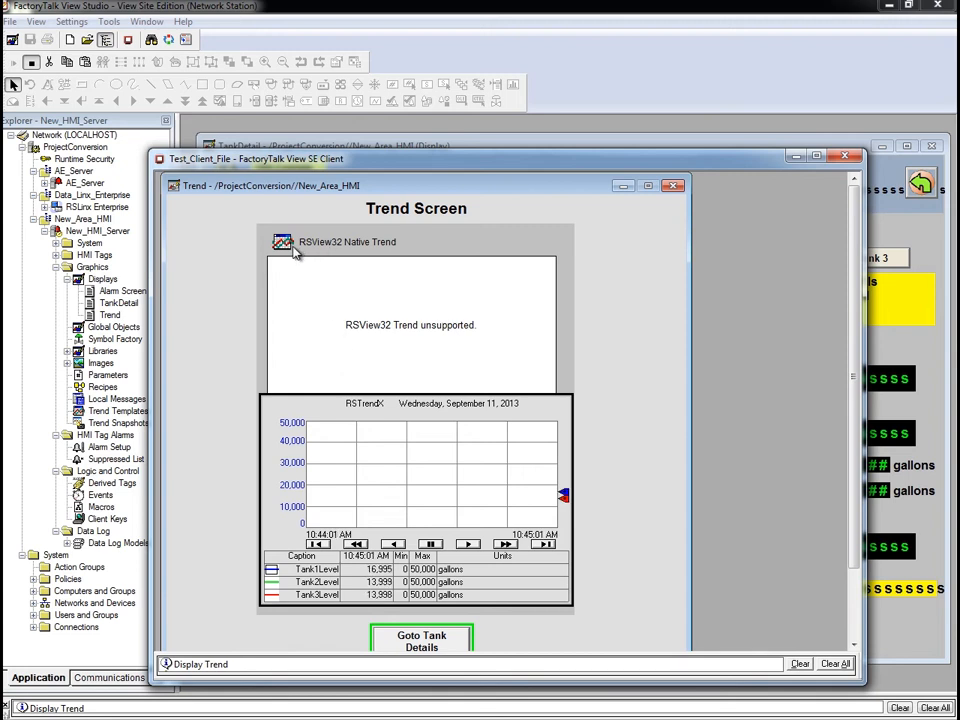
pyautogui.moveTo(393, 252)
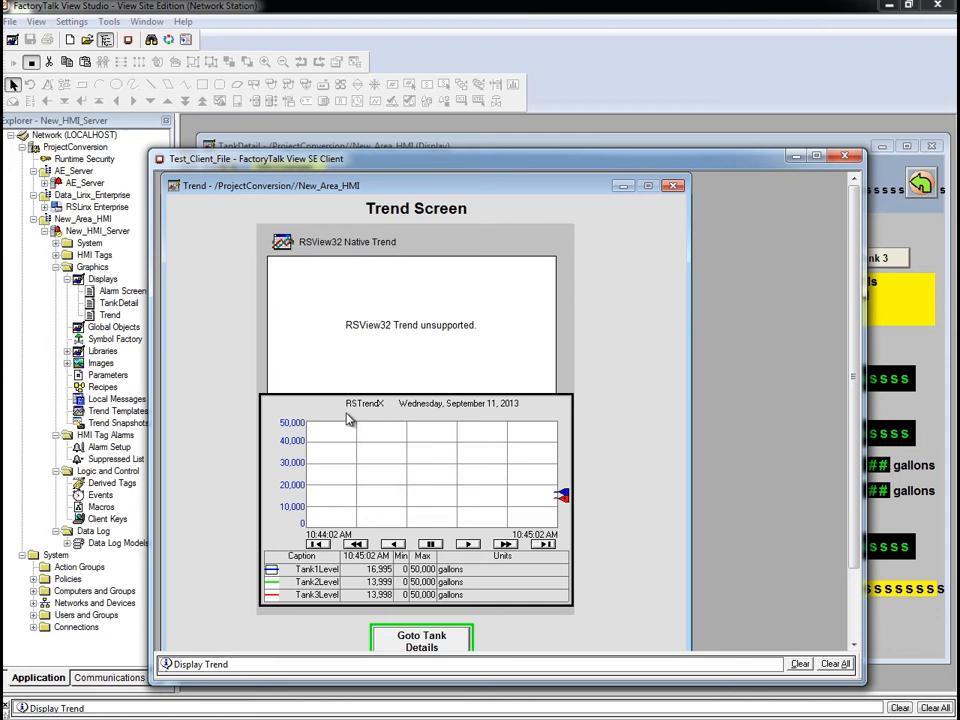
pyautogui.moveTo(730, 573)
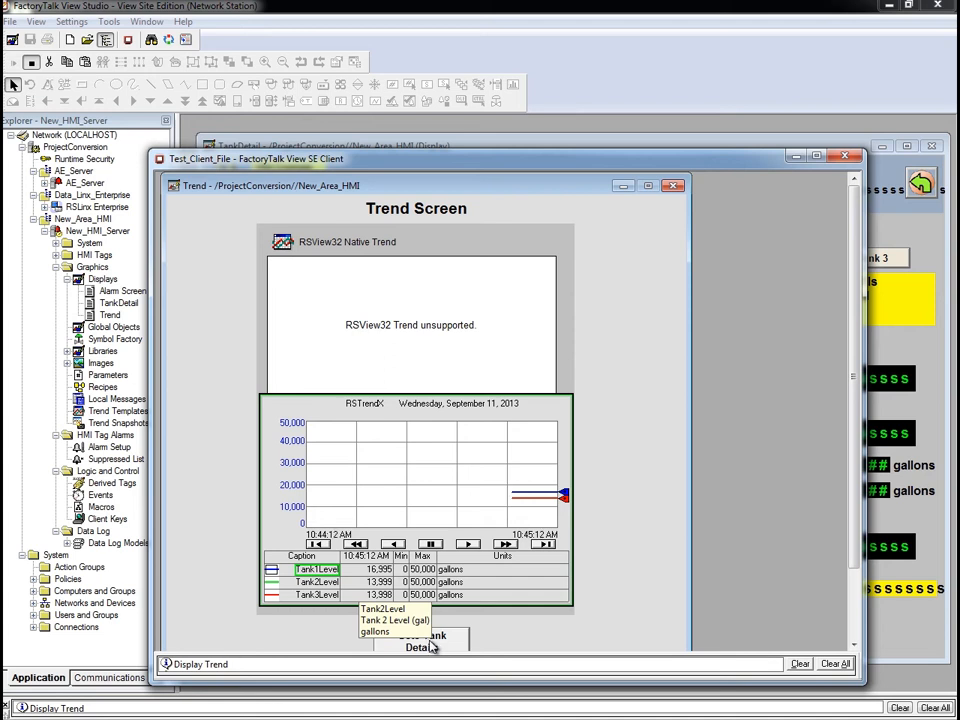
pyautogui.click(420, 647)
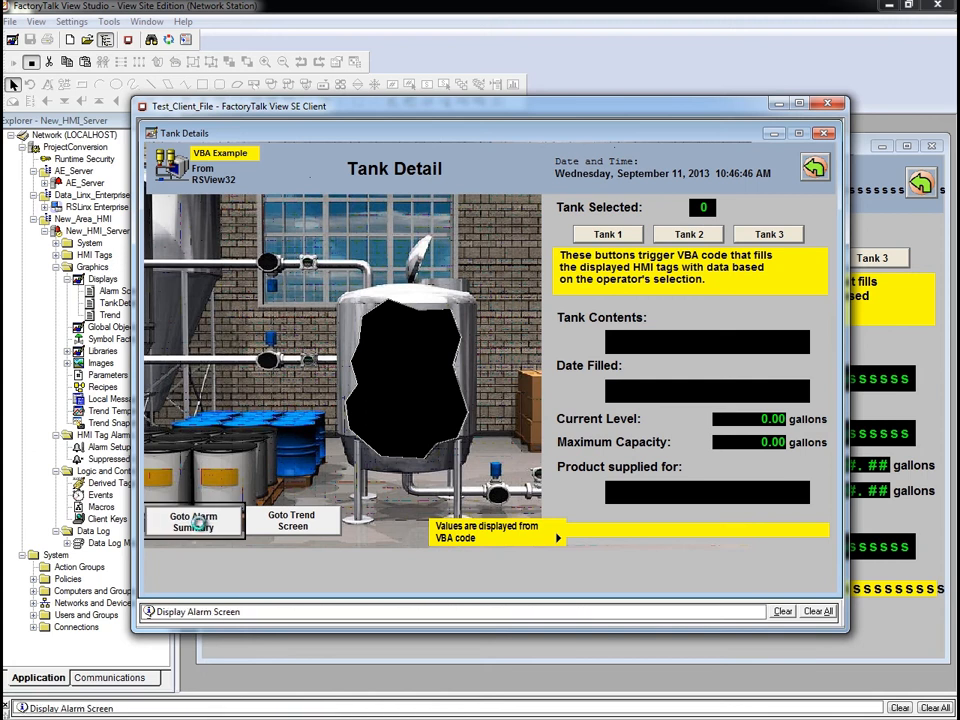
pyautogui.click(194, 521)
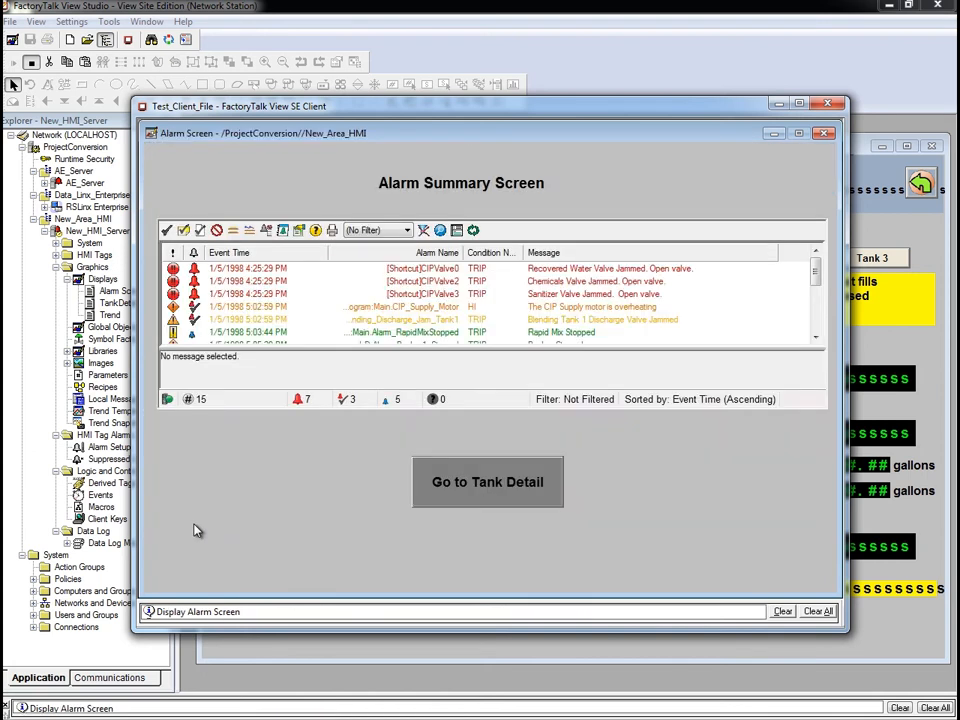
pyautogui.moveTo(293, 526)
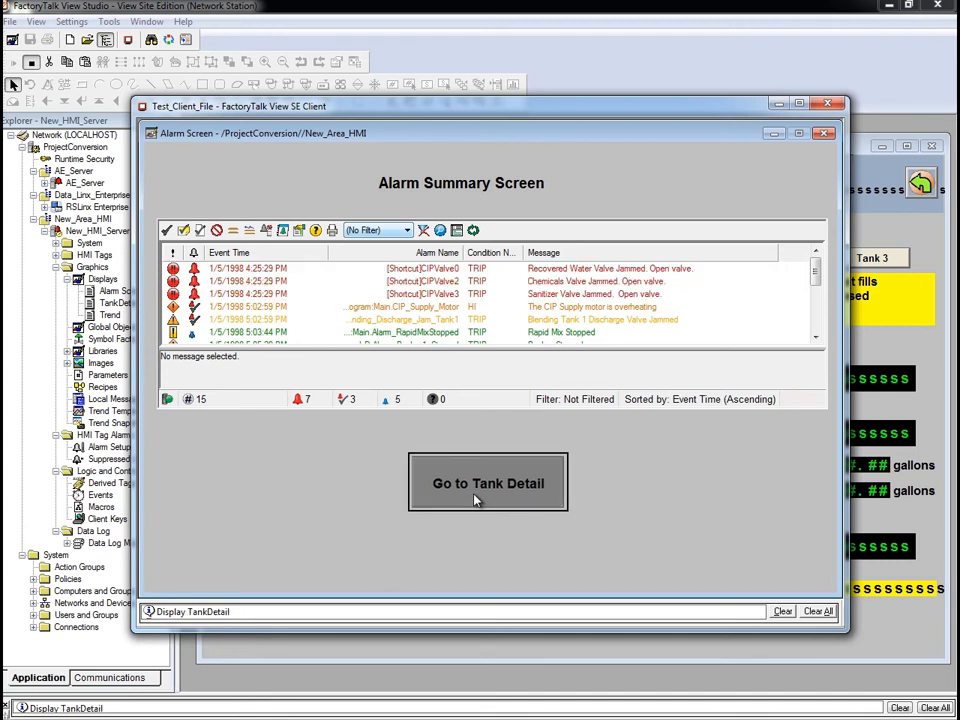
pyautogui.click(487, 483)
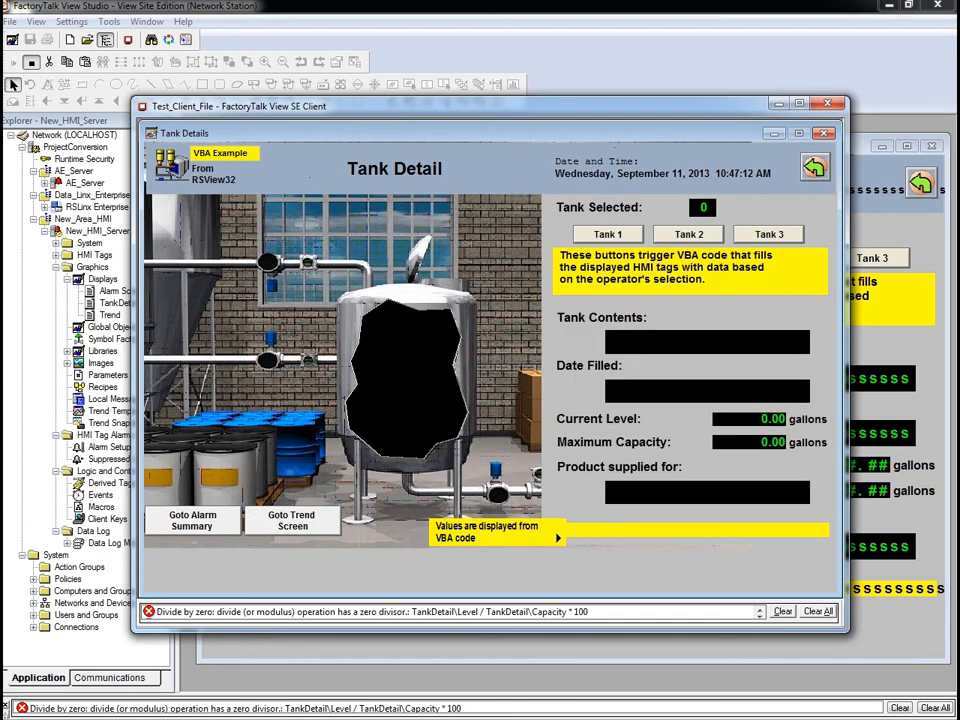